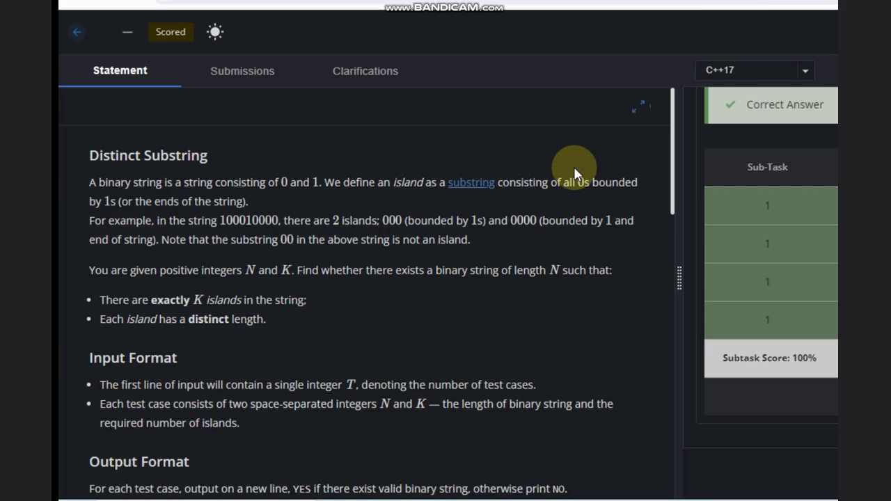
{"action": "mouse_move", "coordinate": [815, 3]}
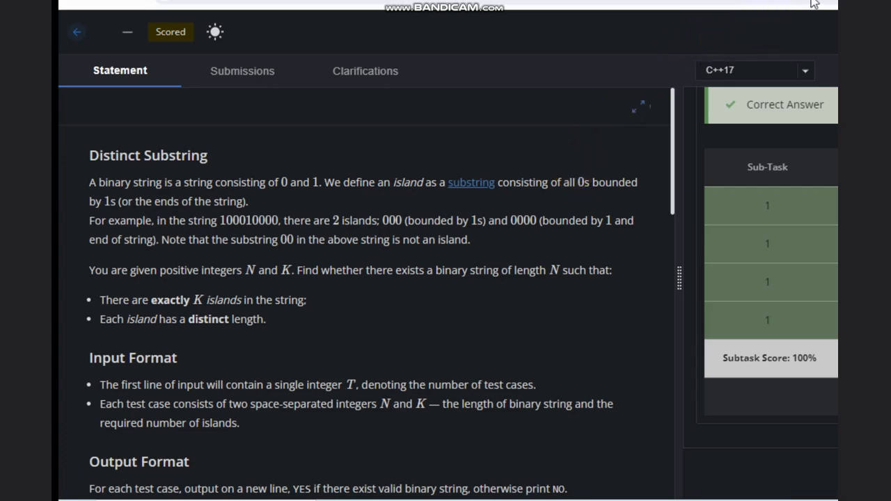
{"action": "mouse_move", "coordinate": [836, 184]}
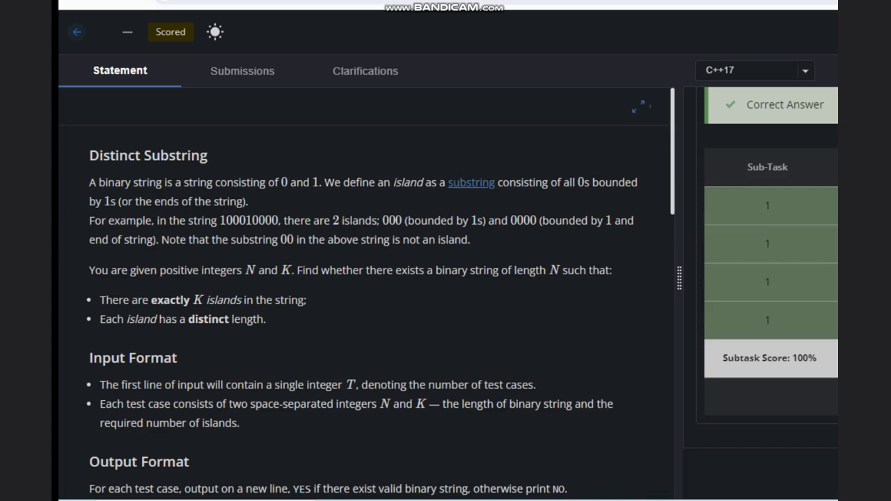
{"action": "mouse_move", "coordinate": [408, 205]}
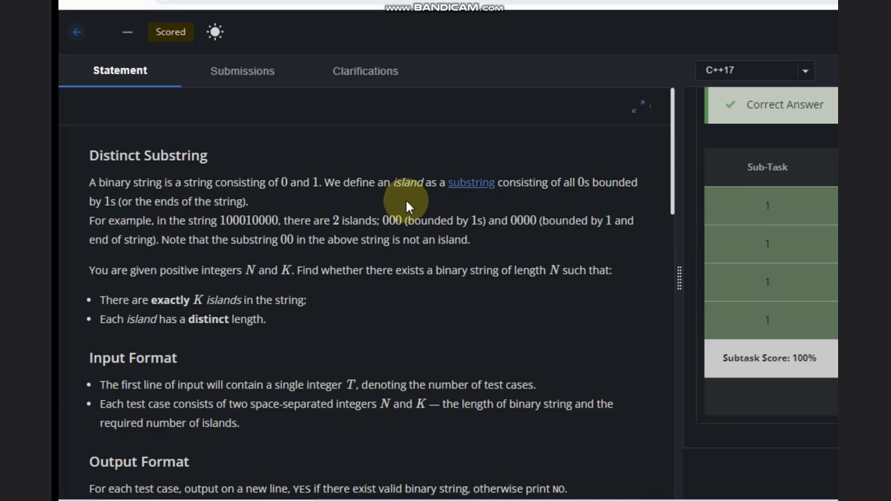
{"action": "mouse_move", "coordinate": [521, 213]}
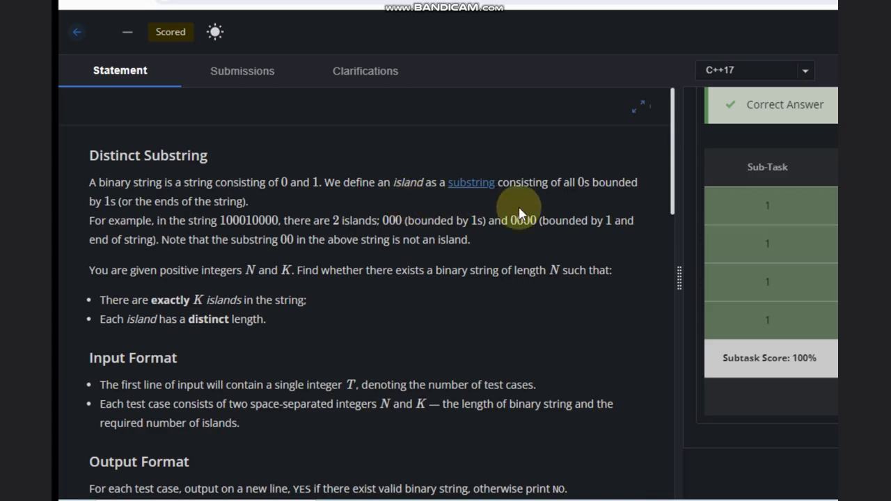
{"action": "mouse_move", "coordinate": [227, 213]}
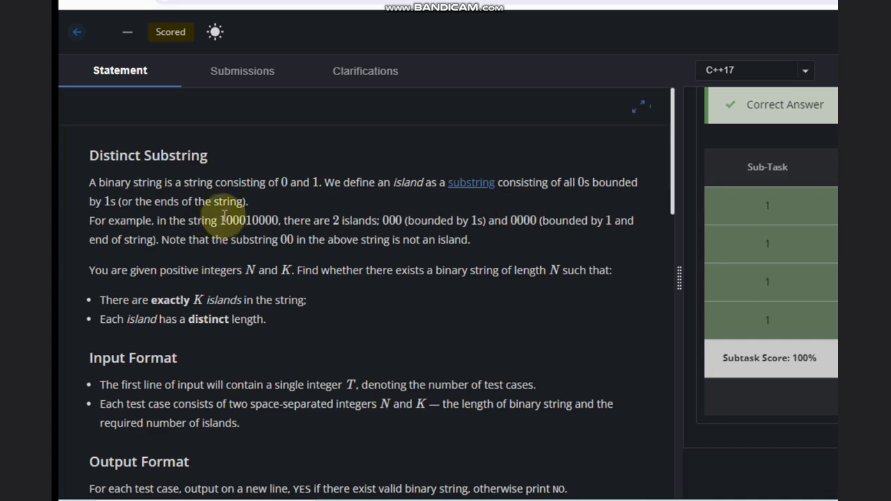
{"action": "mouse_move", "coordinate": [279, 223]}
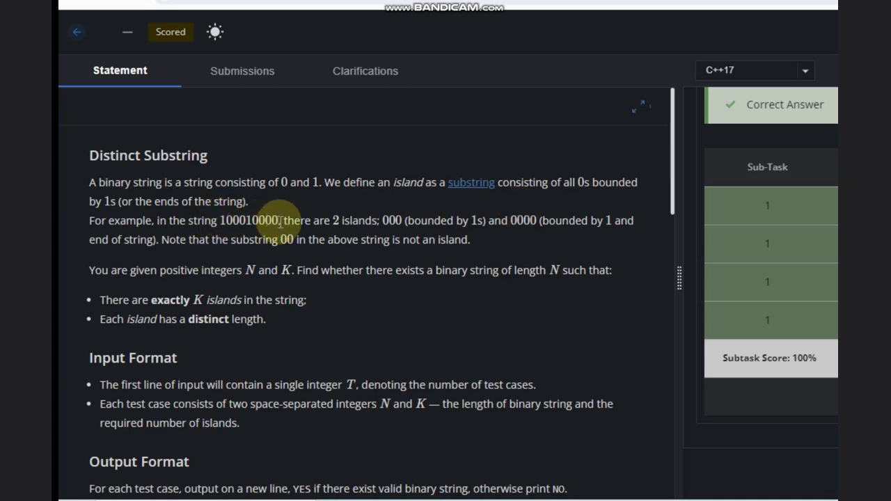
{"action": "mouse_move", "coordinate": [226, 212]}
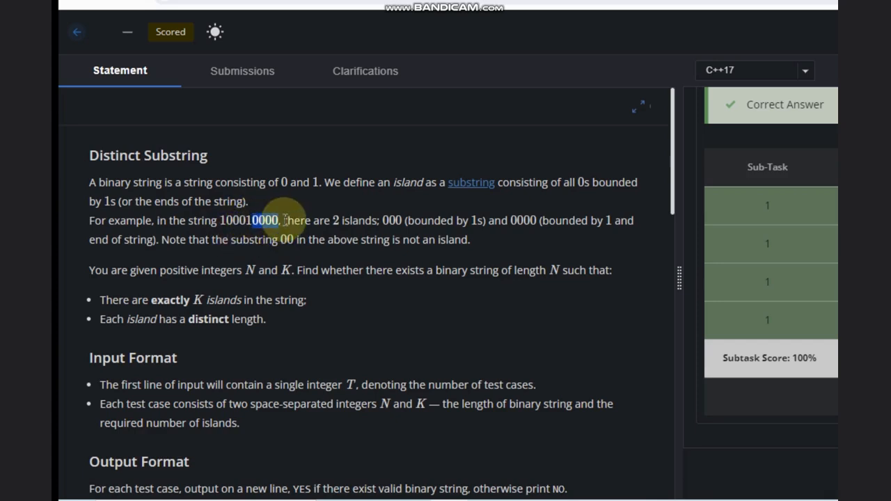
{"action": "mouse_move", "coordinate": [305, 221]}
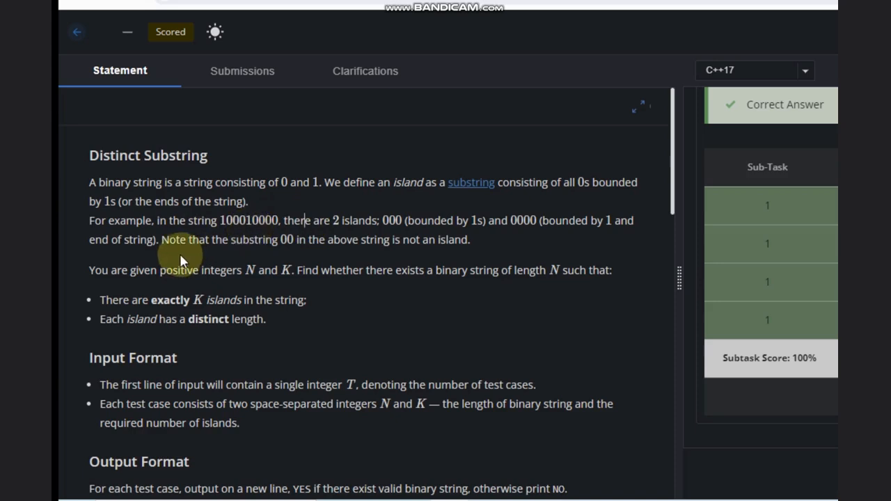
{"action": "mouse_move", "coordinate": [341, 247]}
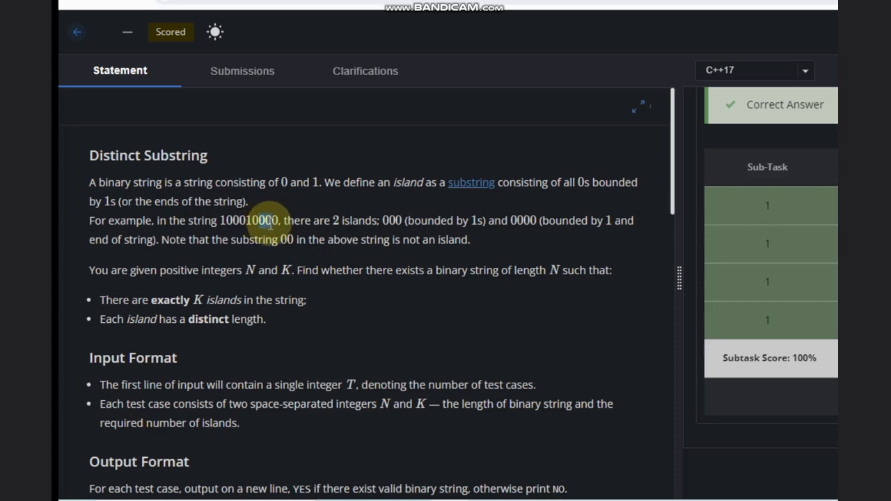
{"action": "mouse_move", "coordinate": [263, 220]}
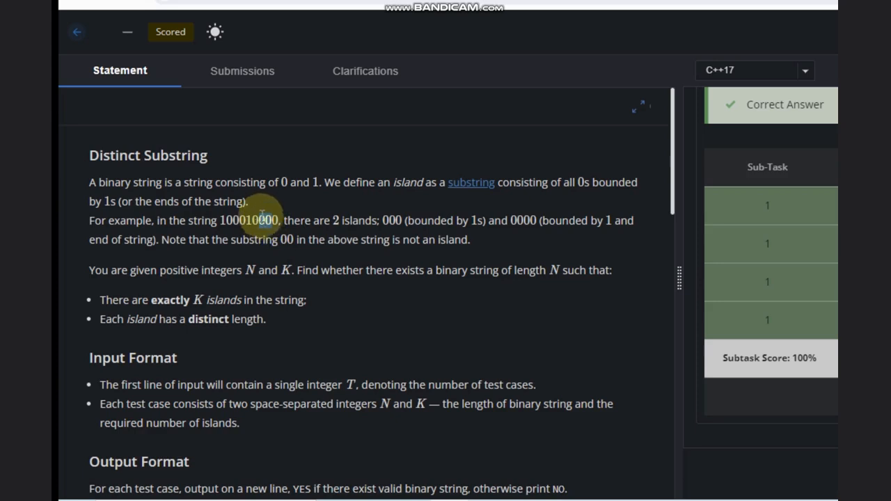
{"action": "mouse_move", "coordinate": [264, 220]}
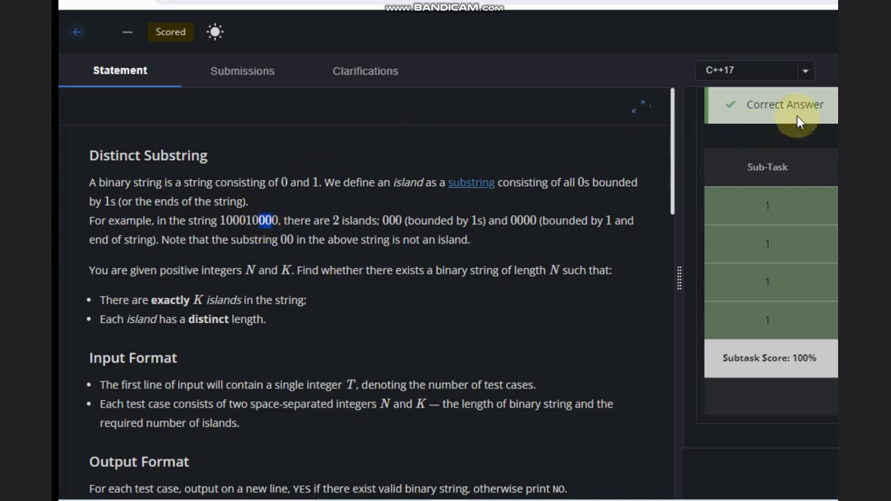
{"action": "mouse_move", "coordinate": [493, 305]}
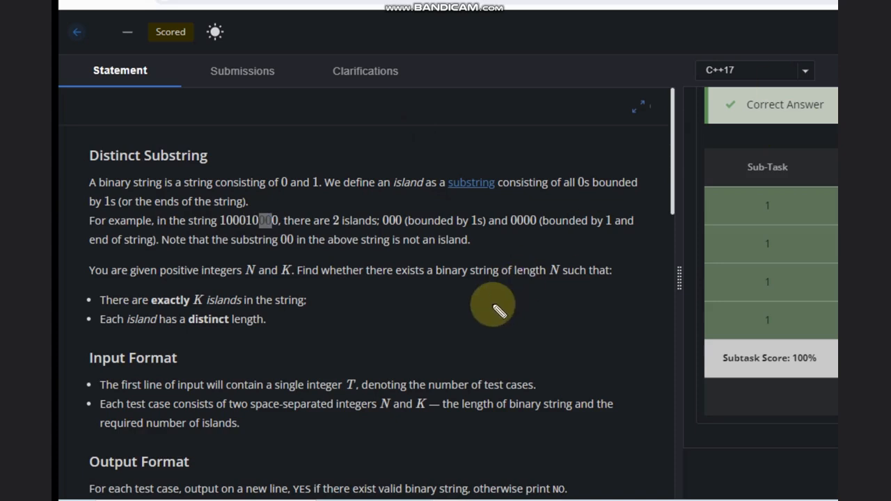
{"action": "mouse_move", "coordinate": [149, 285]}
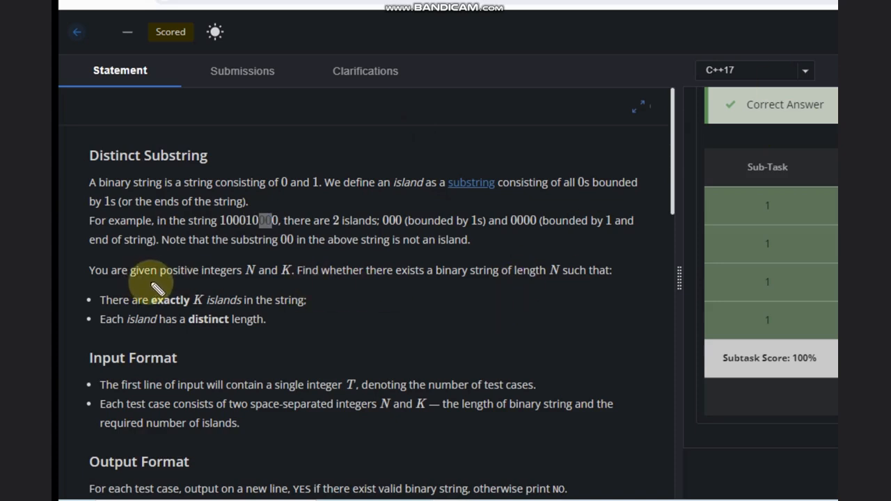
{"action": "mouse_move", "coordinate": [352, 290]}
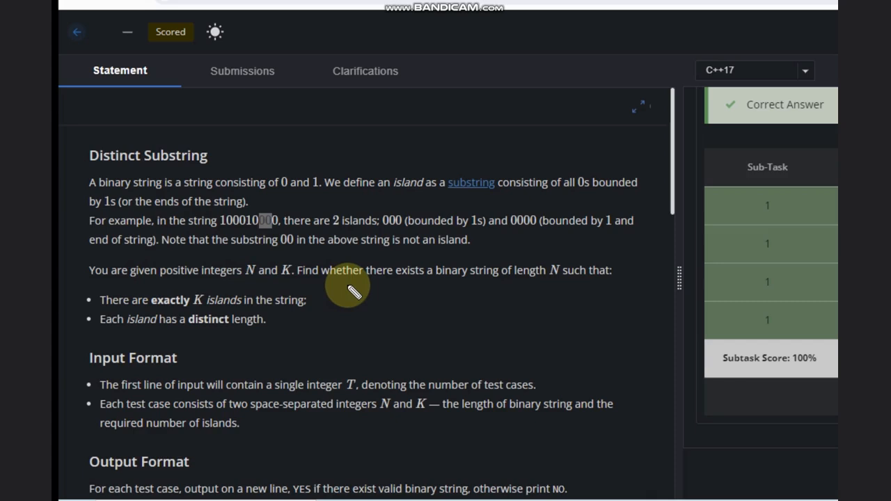
{"action": "mouse_move", "coordinate": [446, 198]}
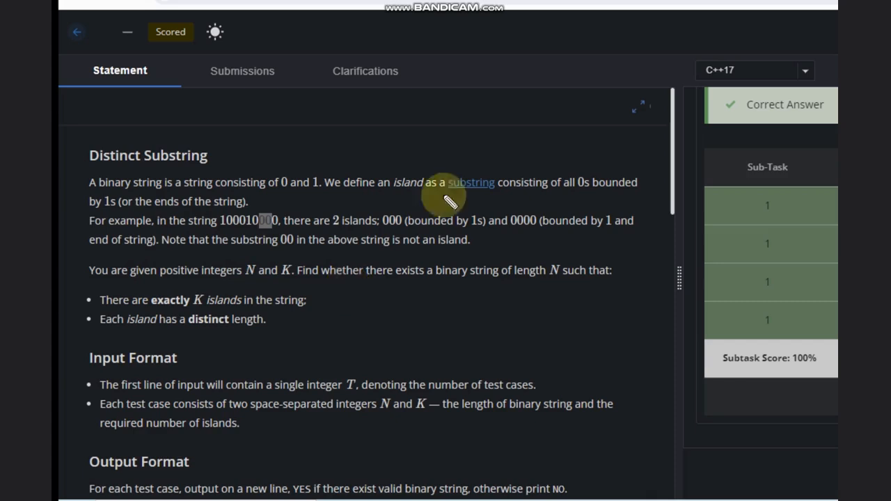
{"action": "mouse_move", "coordinate": [623, 152]}
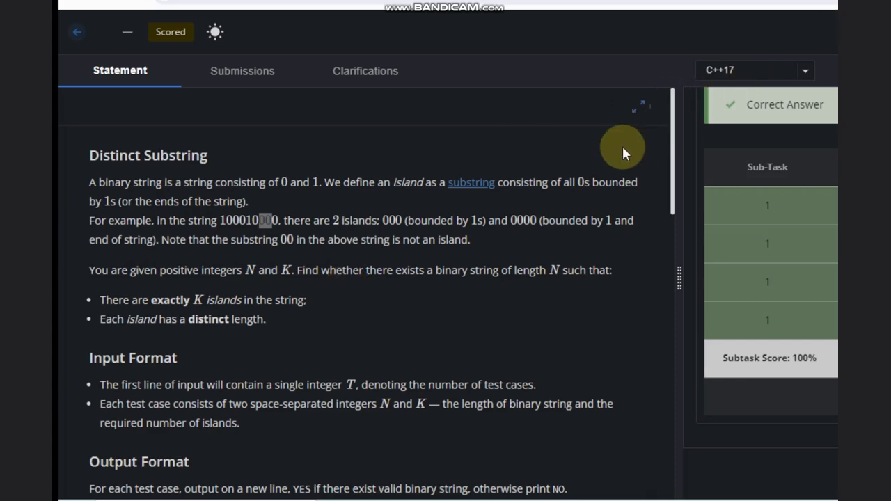
Scroll the Distinct Substring statement down to the constraints, Sample 1 and its explanation.
{"action": "scroll", "scroll_direction": "down", "scroll_amount": 3}
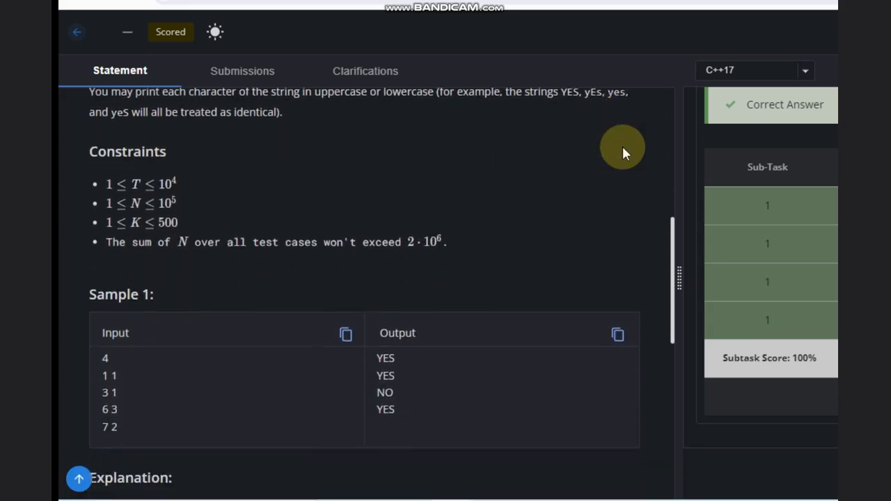
{"action": "scroll", "scroll_direction": "down", "scroll_amount": 3}
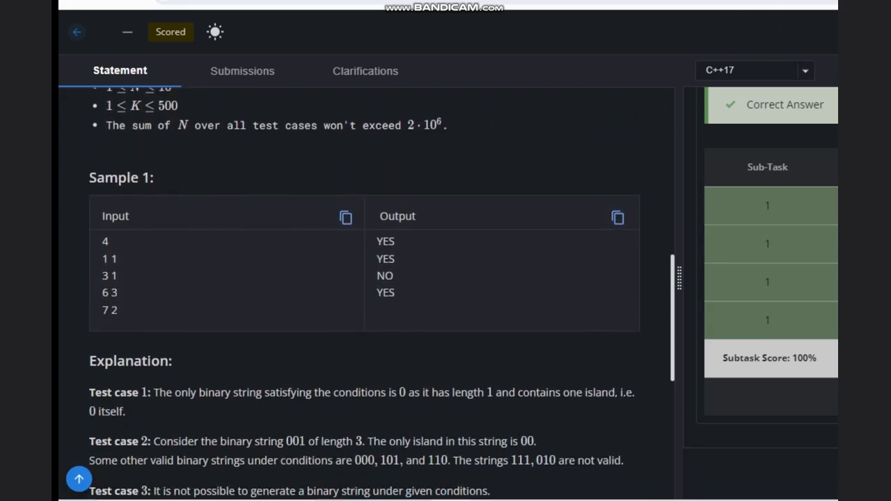
{"action": "mouse_move", "coordinate": [498, 80]}
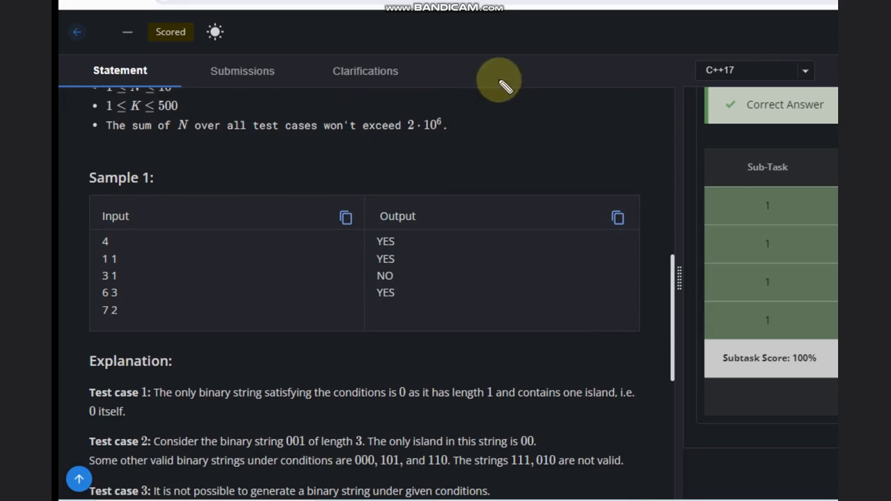
{"action": "mouse_move", "coordinate": [668, 49]}
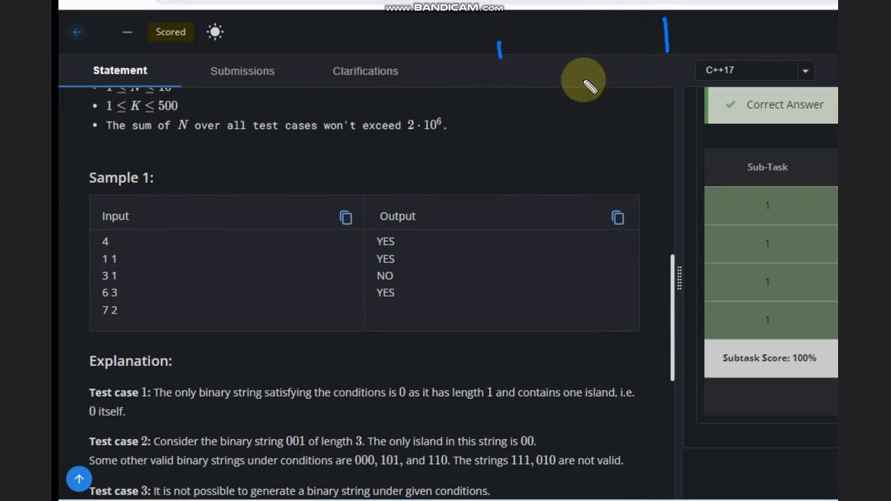
{"action": "mouse_move", "coordinate": [512, 118]}
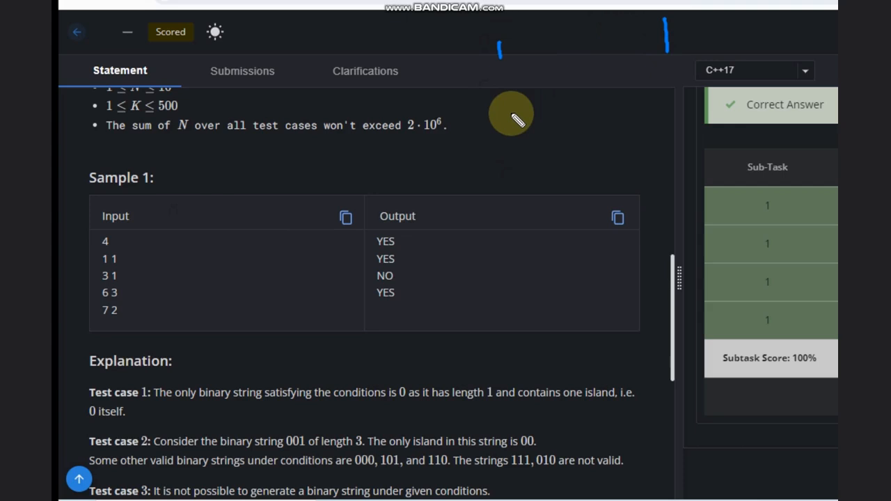
{"action": "mouse_move", "coordinate": [404, 108]}
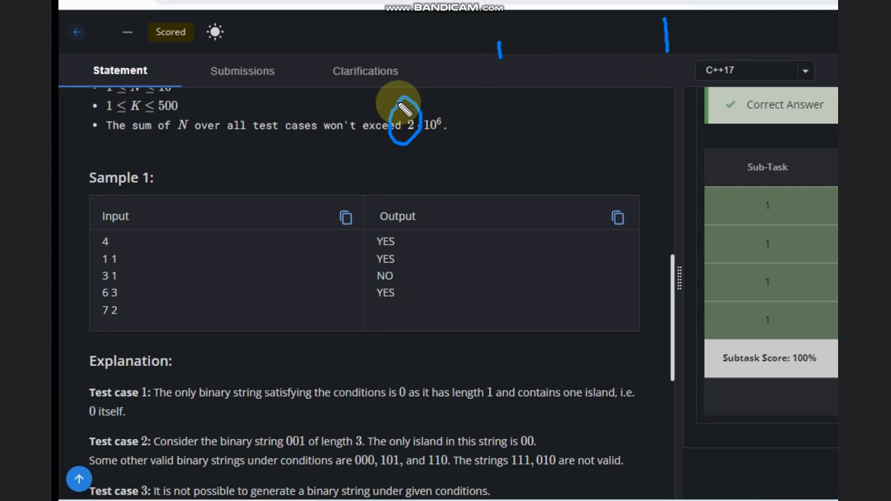
{"action": "mouse_move", "coordinate": [380, 134]}
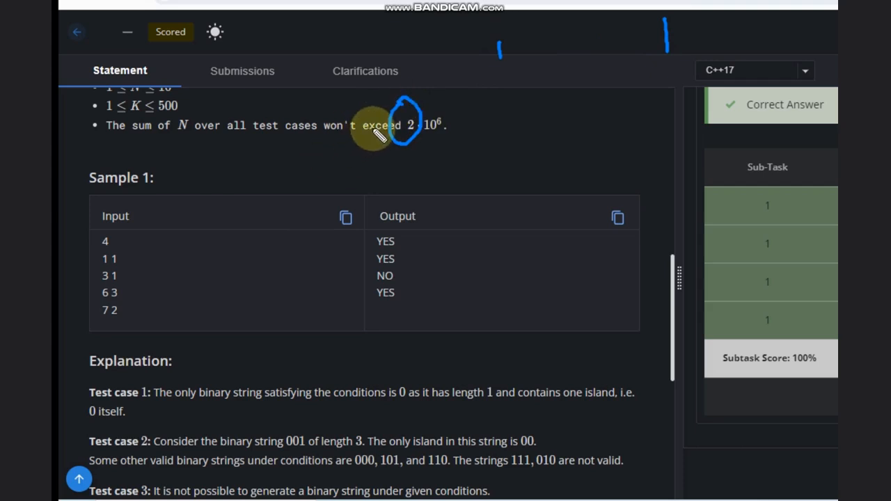
{"action": "mouse_move", "coordinate": [466, 139]}
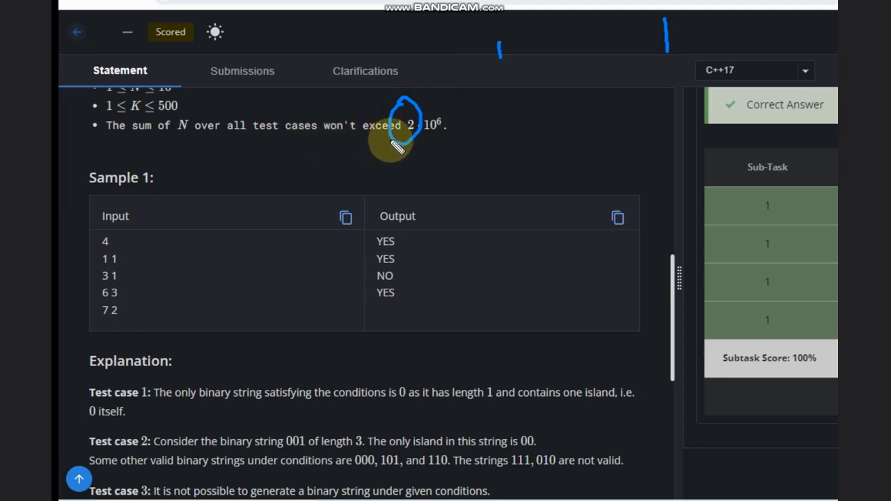
{"action": "mouse_move", "coordinate": [401, 143]}
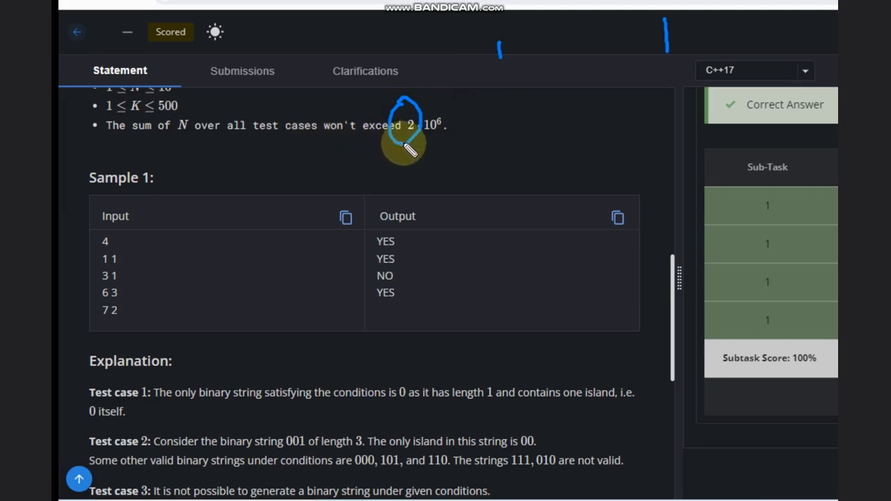
{"action": "mouse_move", "coordinate": [160, 244]}
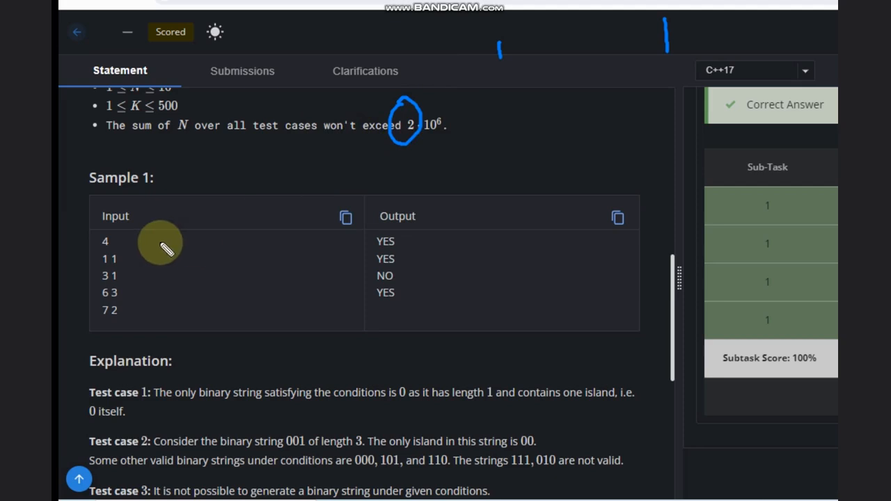
{"action": "mouse_move", "coordinate": [528, 143]}
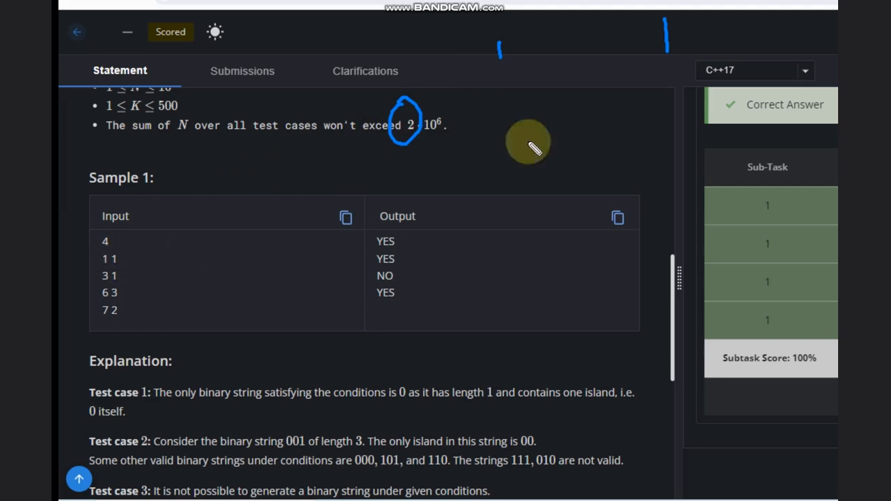
{"action": "mouse_move", "coordinate": [484, 187]}
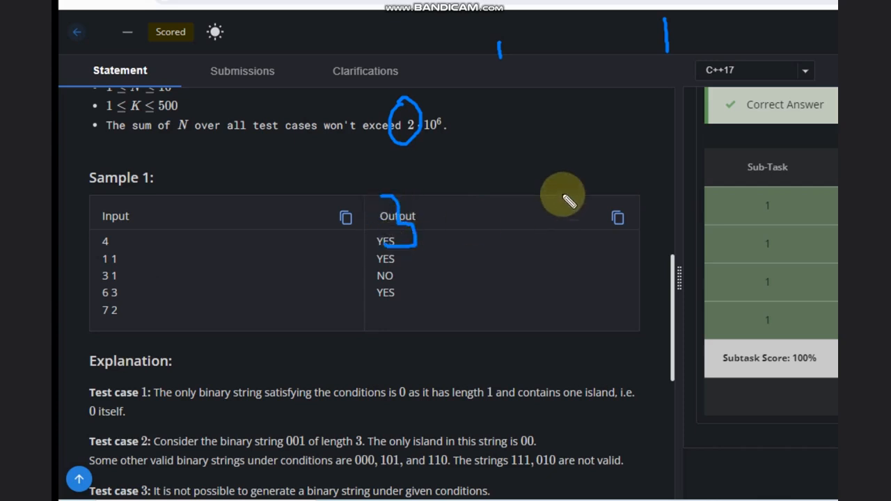
{"action": "mouse_move", "coordinate": [478, 299]}
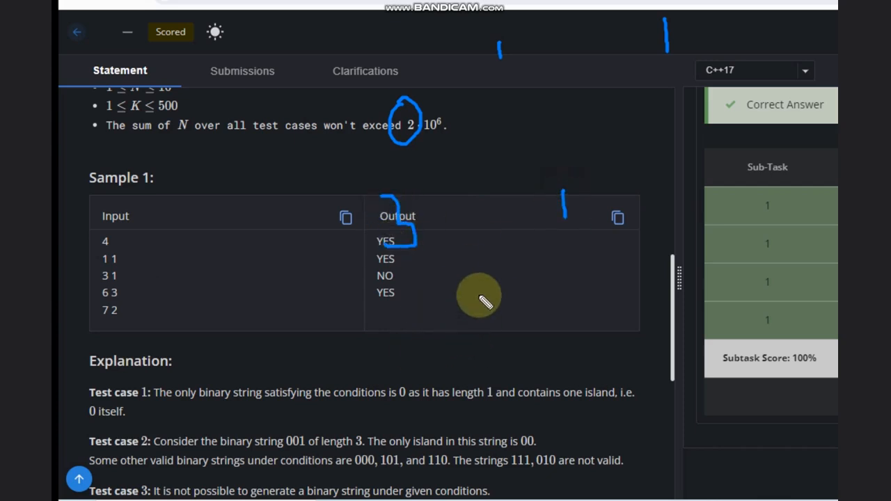
{"action": "mouse_move", "coordinate": [419, 342]}
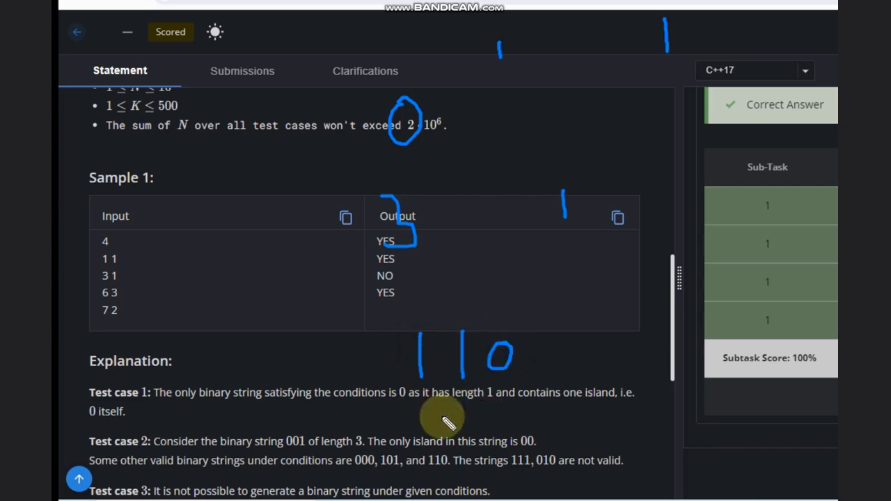
{"action": "mouse_move", "coordinate": [446, 383]}
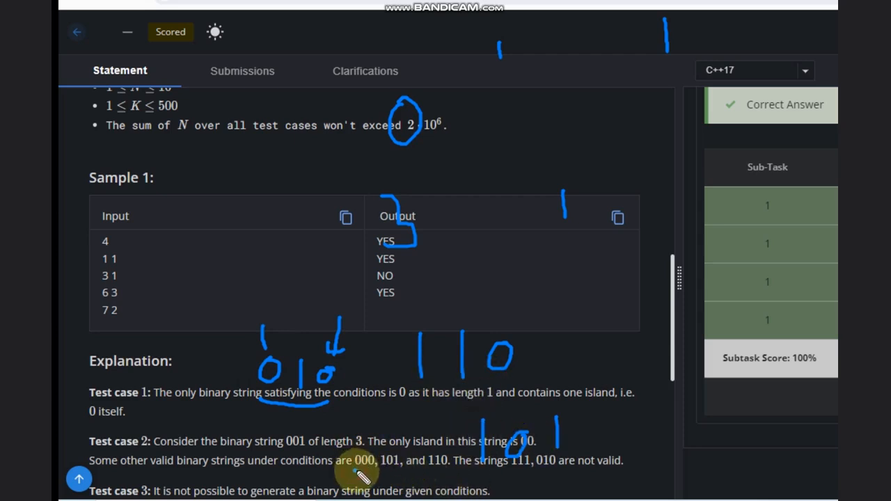
{"action": "mouse_move", "coordinate": [376, 474]}
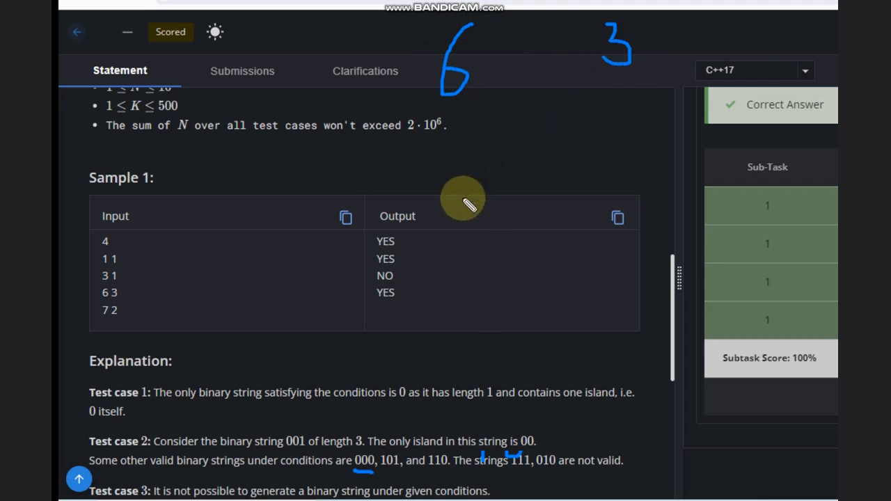
{"action": "mouse_move", "coordinate": [348, 251]}
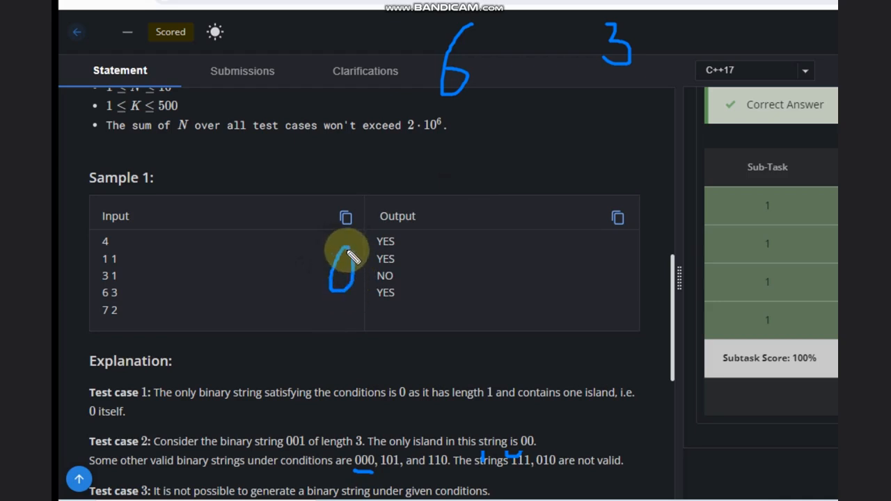
{"action": "mouse_move", "coordinate": [409, 271]}
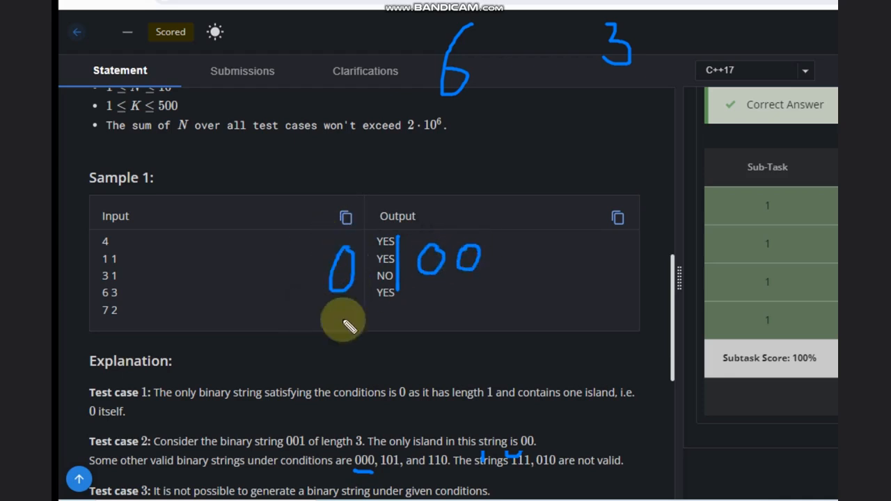
{"action": "mouse_move", "coordinate": [449, 300]}
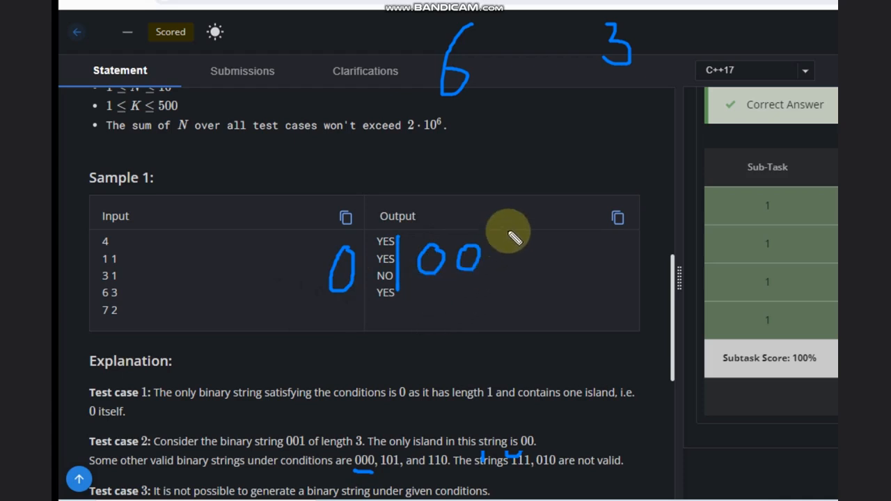
Draw the separator after '00' and write the third island '000' over the sample table.
{"action": "left_click_drag", "start_coordinate": [509, 230], "coordinate": [518, 285]}
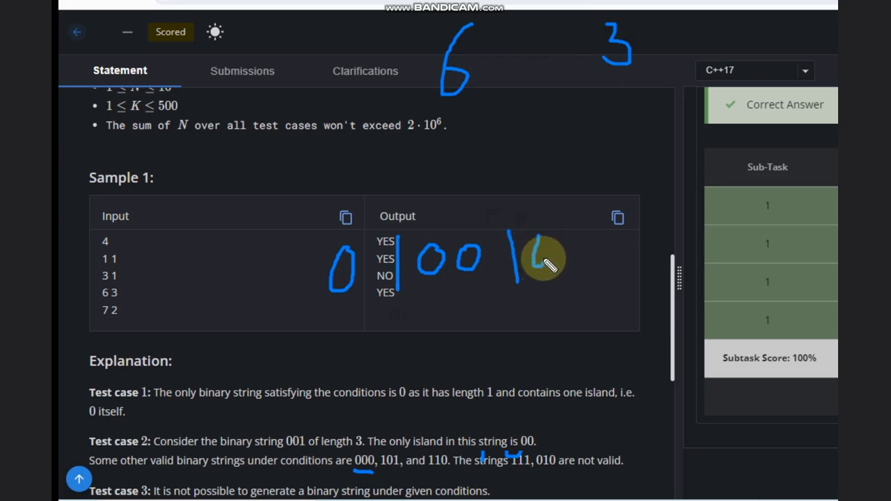
{"action": "left_click_drag", "start_coordinate": [536, 268], "coordinate": [568, 254]}
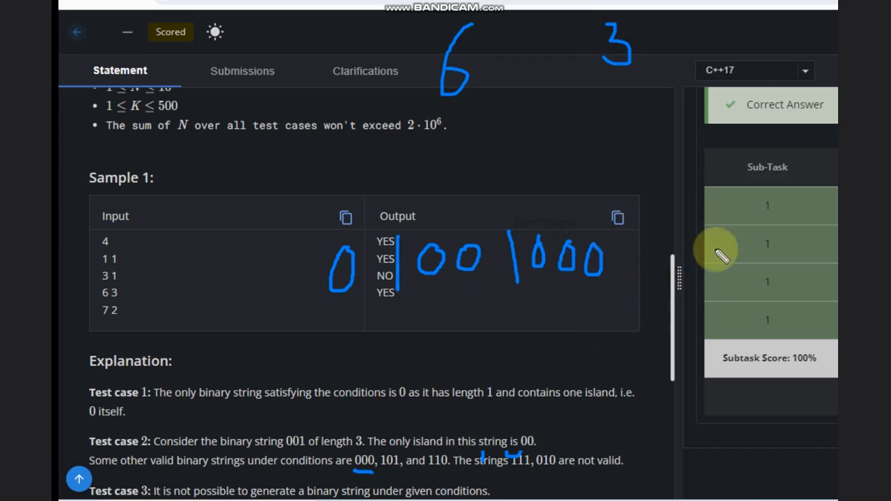
{"action": "mouse_move", "coordinate": [338, 275]}
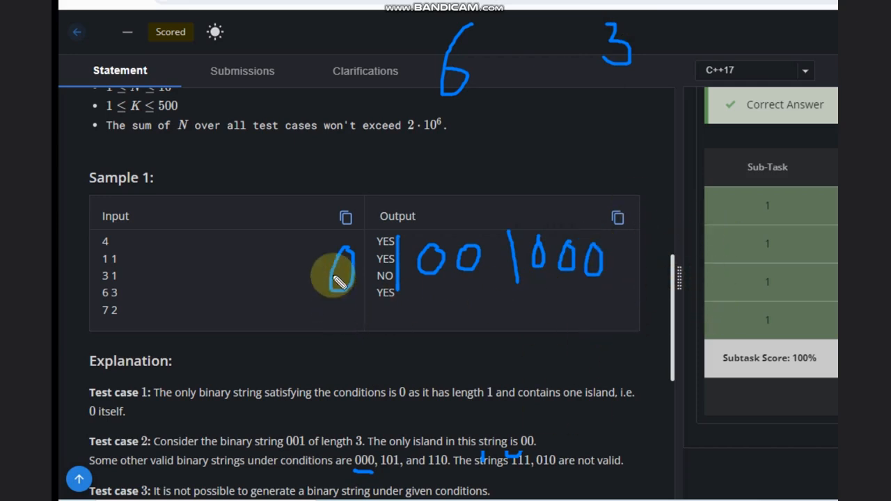
{"action": "mouse_move", "coordinate": [331, 296]}
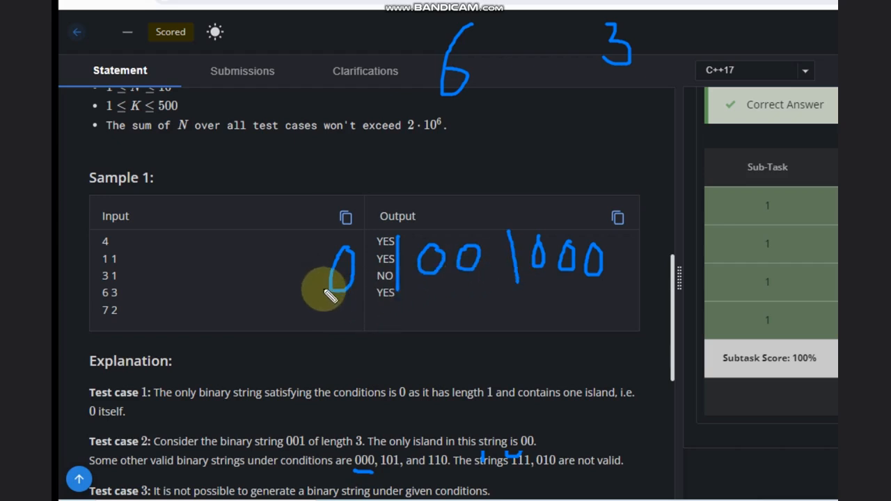
{"action": "mouse_move", "coordinate": [404, 289]}
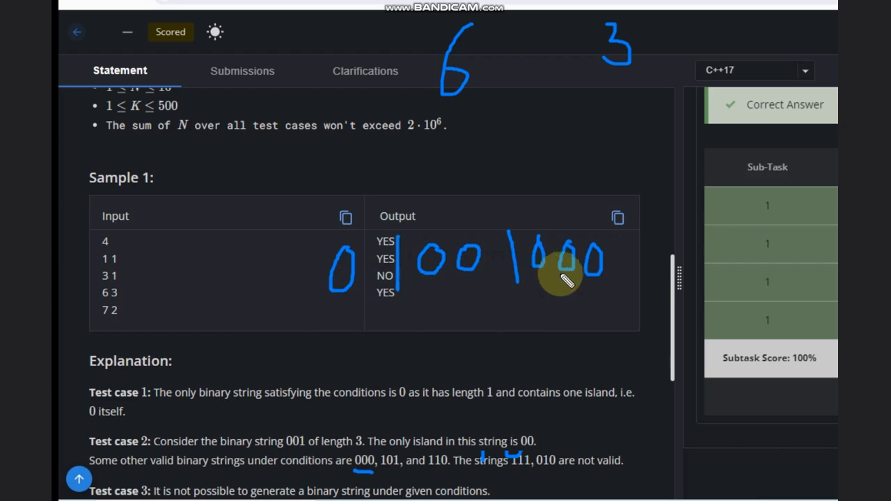
{"action": "mouse_move", "coordinate": [589, 282]}
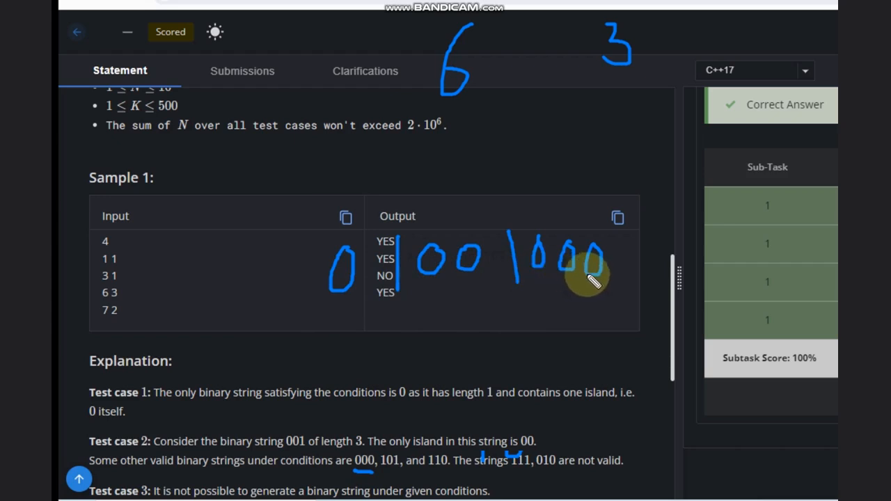
{"action": "mouse_move", "coordinate": [505, 345]}
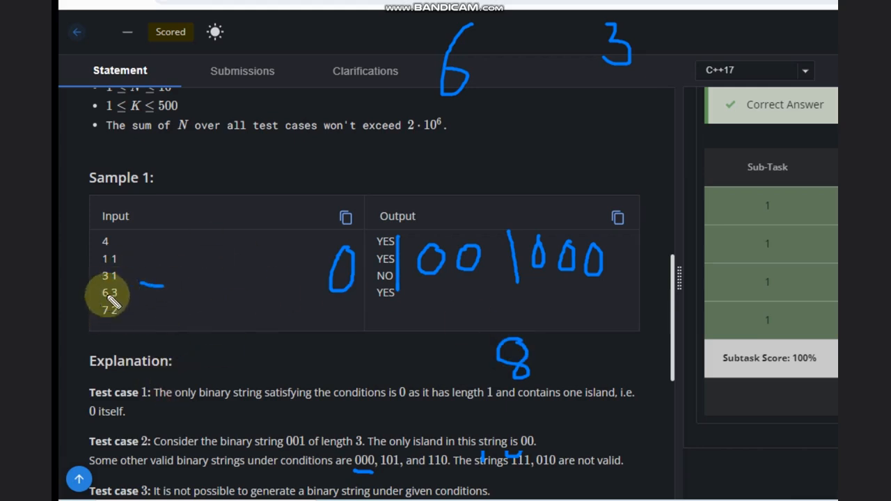
{"action": "mouse_move", "coordinate": [177, 310]}
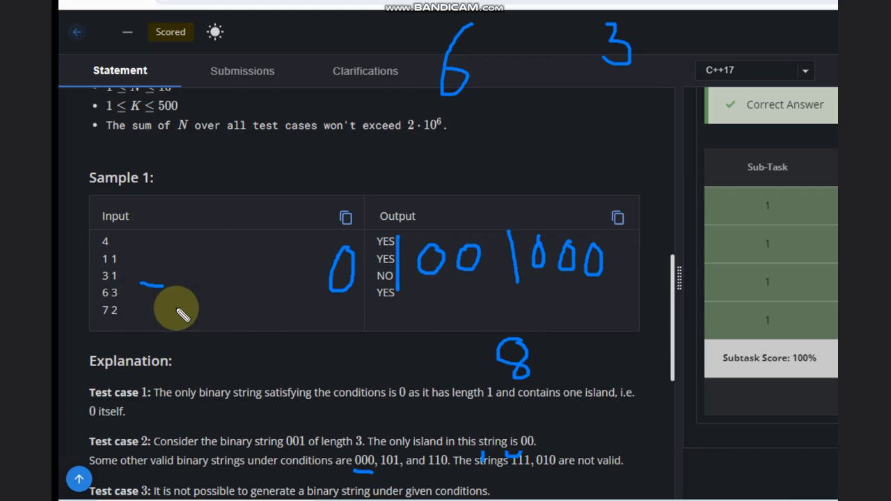
{"action": "mouse_move", "coordinate": [738, 198]}
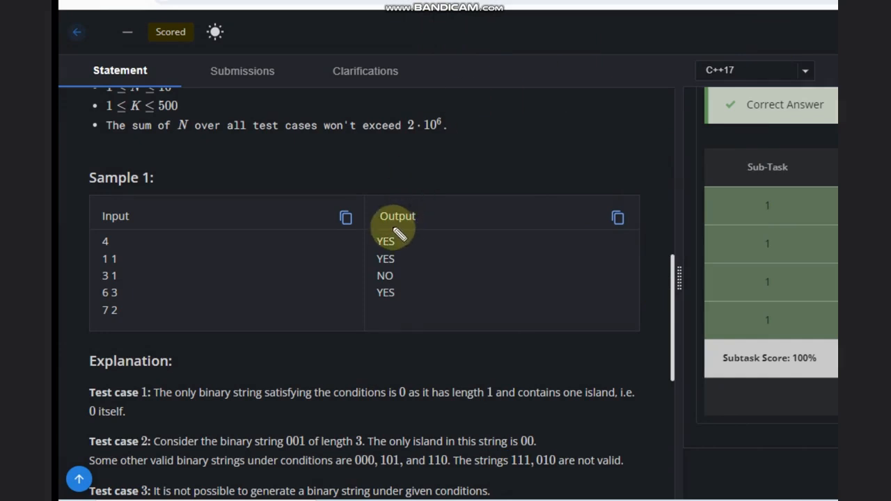
{"action": "mouse_move", "coordinate": [526, 124]}
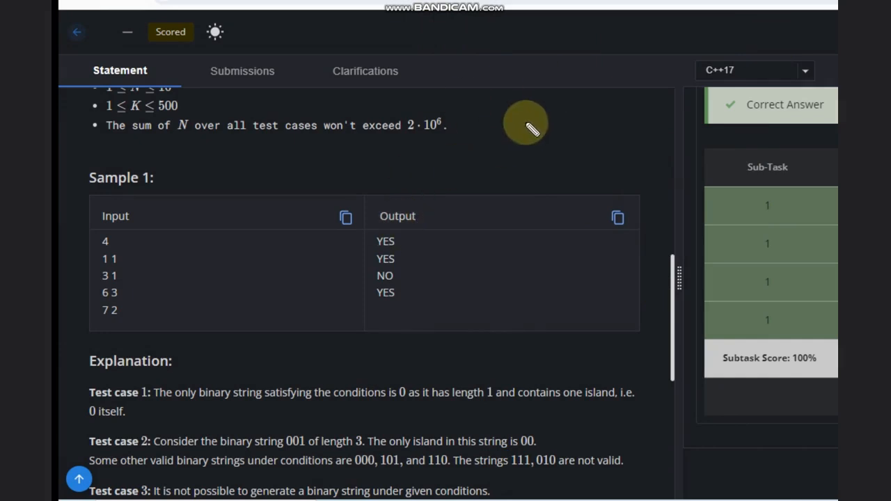
{"action": "mouse_move", "coordinate": [500, 132]}
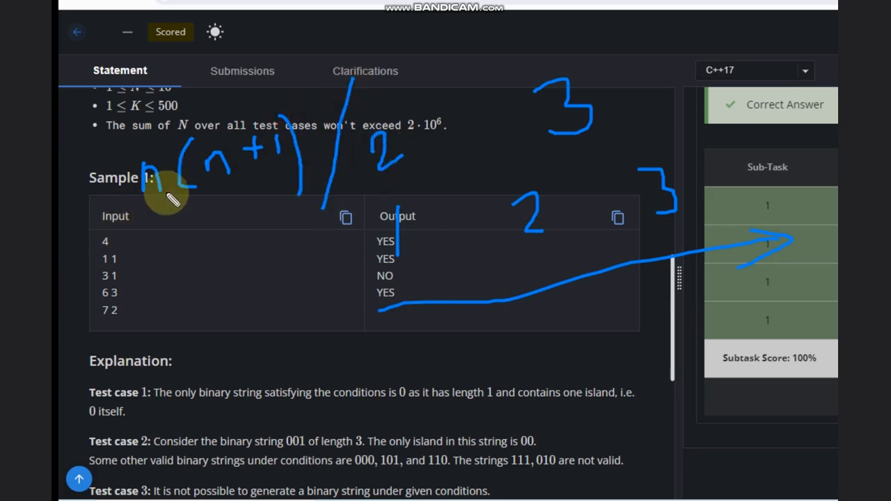
{"action": "mouse_move", "coordinate": [223, 202]}
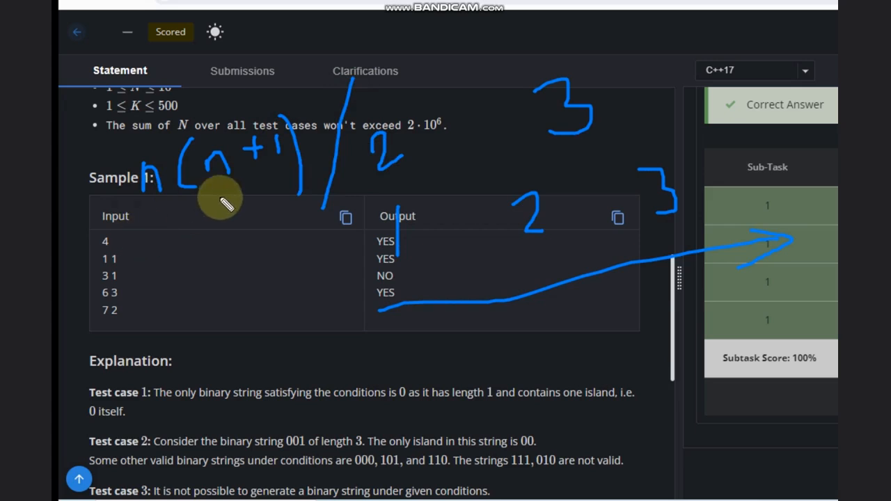
{"action": "mouse_move", "coordinate": [256, 251]}
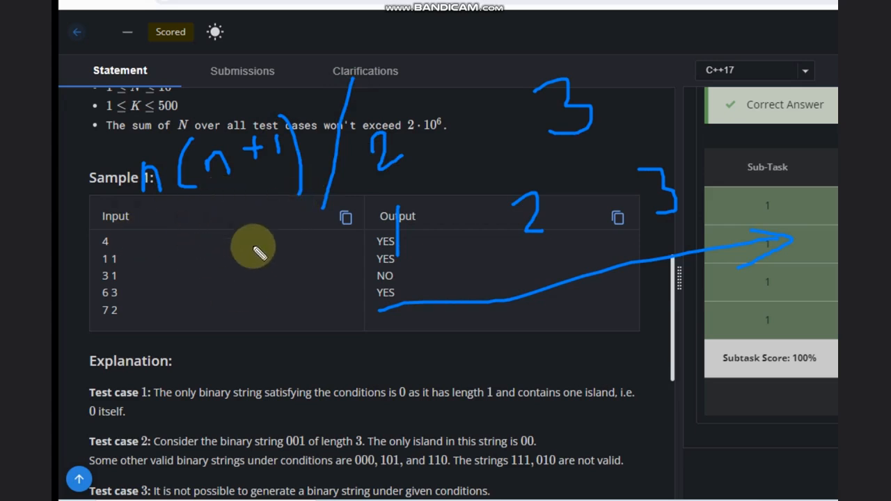
{"action": "mouse_move", "coordinate": [254, 400]}
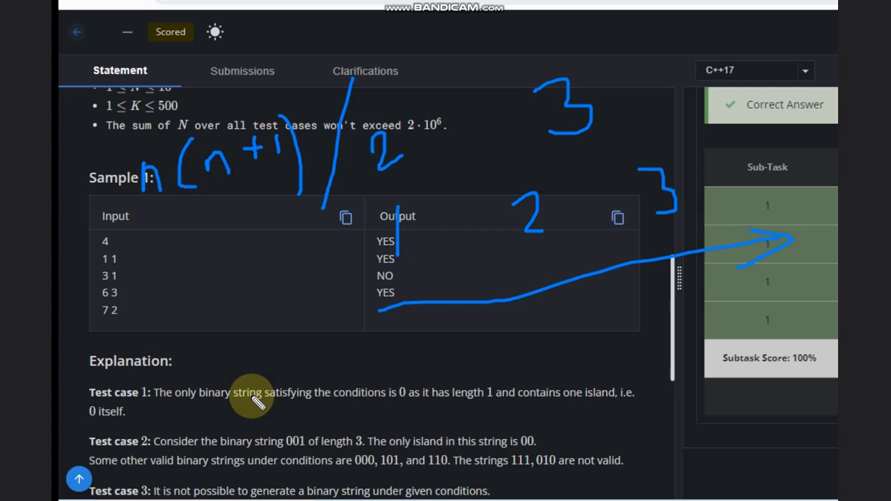
{"action": "mouse_move", "coordinate": [313, 392]}
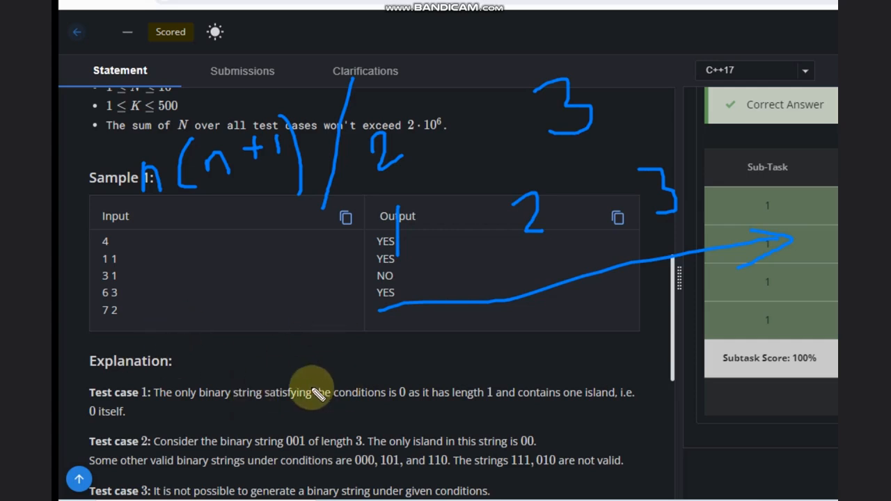
{"action": "mouse_move", "coordinate": [392, 354]}
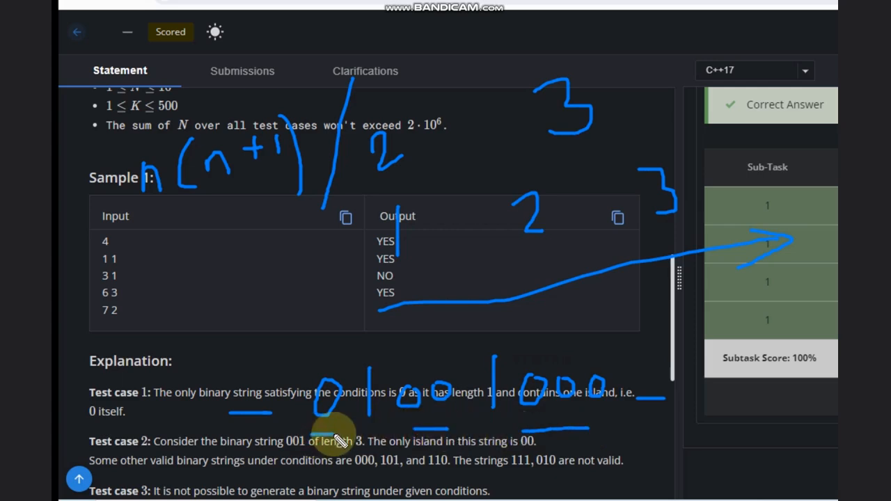
{"action": "mouse_move", "coordinate": [457, 352]}
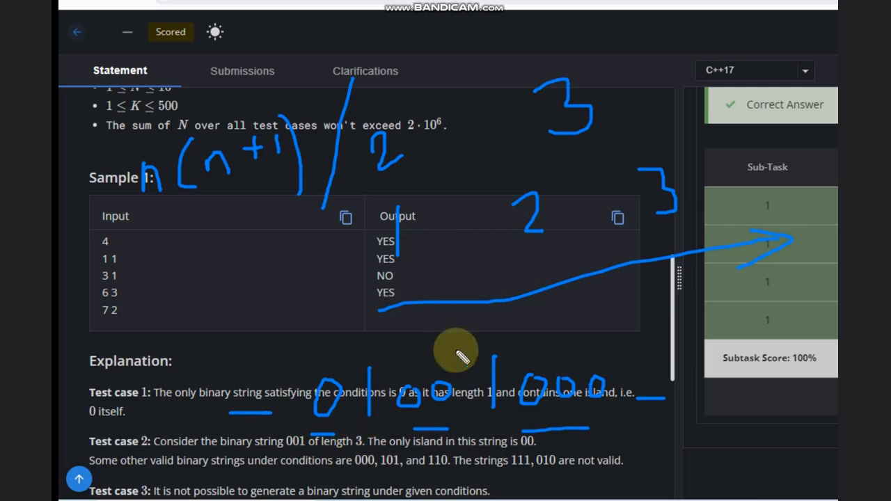
{"action": "mouse_move", "coordinate": [324, 300]}
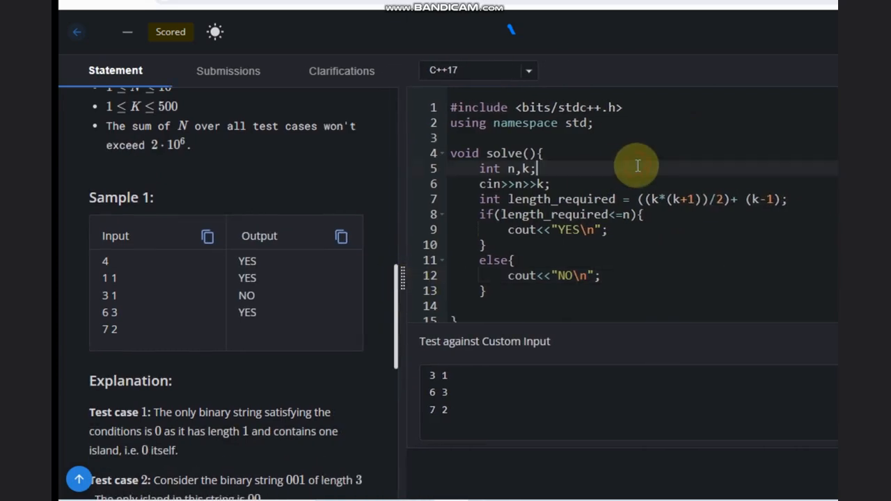
{"action": "mouse_move", "coordinate": [547, 177]}
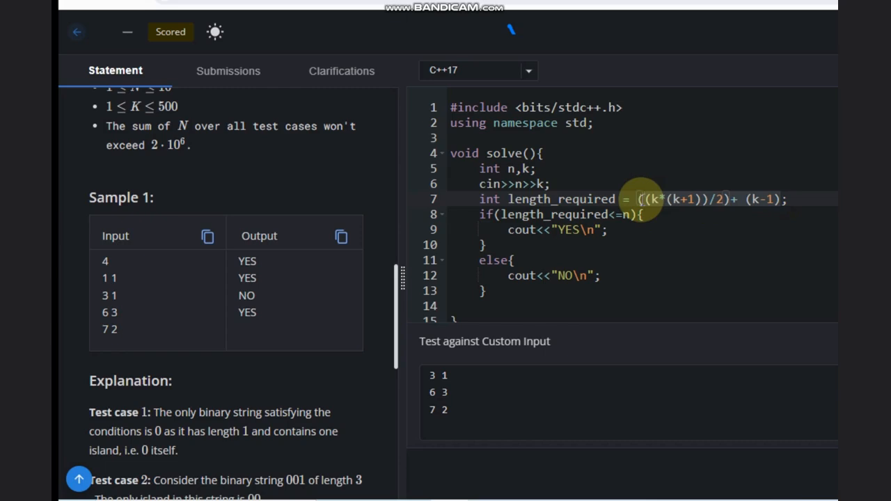
{"action": "mouse_move", "coordinate": [661, 164]}
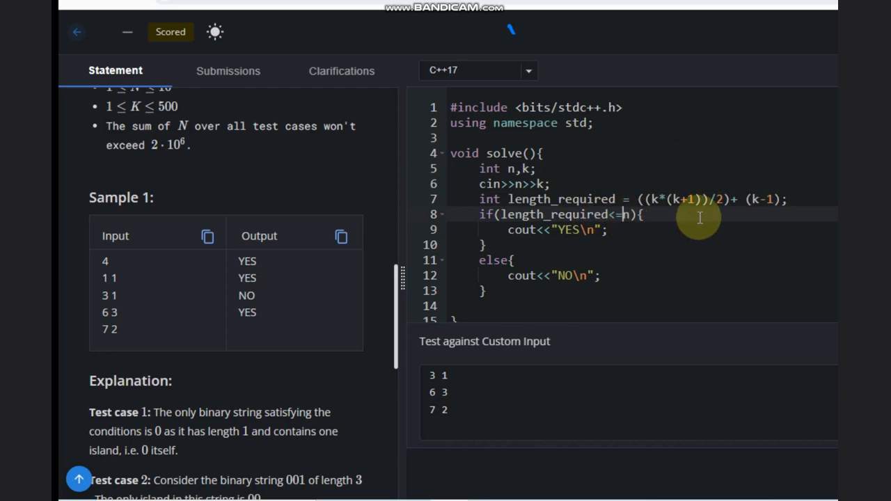
{"action": "mouse_move", "coordinate": [564, 243]}
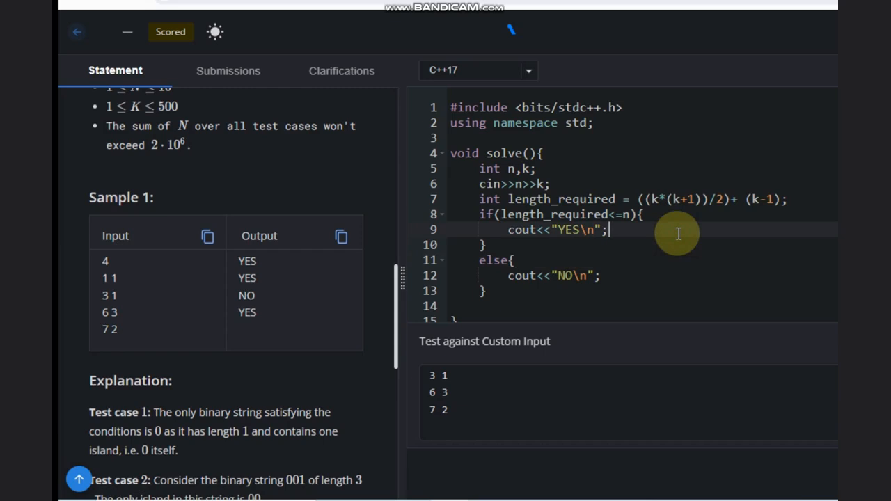
{"action": "mouse_move", "coordinate": [755, 73]}
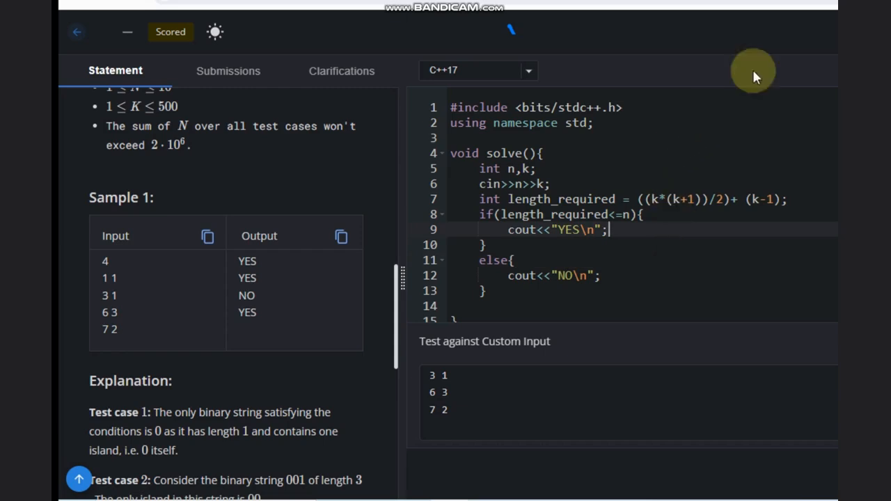